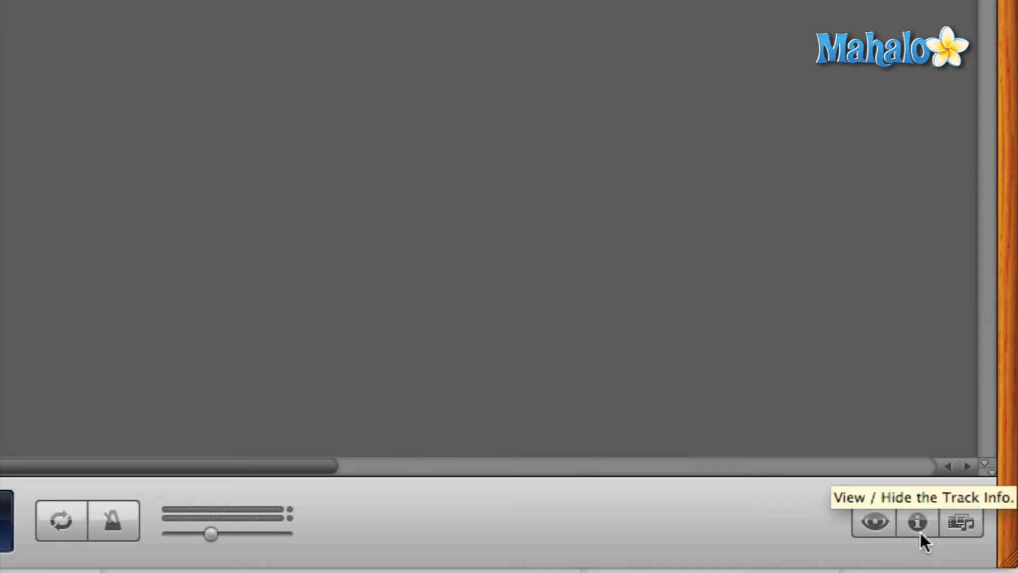
mouse_move(968, 555)
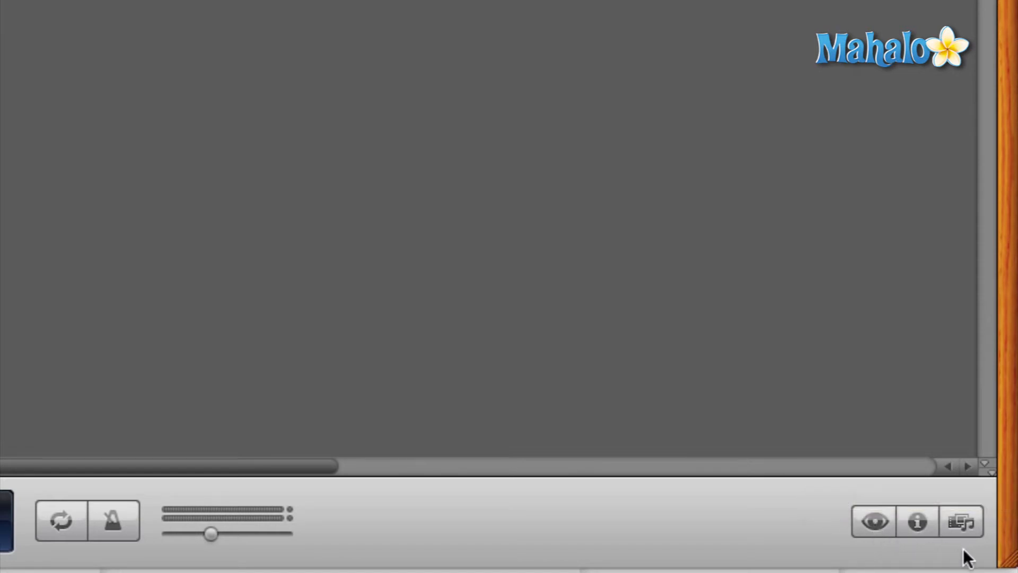
mouse_move(962, 523)
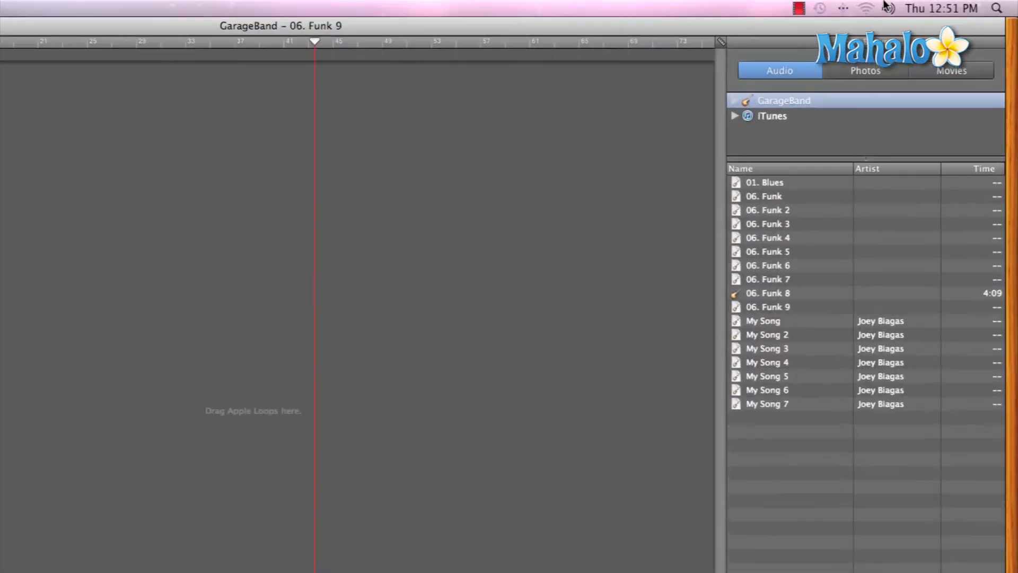
- Tour the Media Browser's iTunes audio list, Photos and Movies tabs, ending back on Audio
left_click(772, 116)
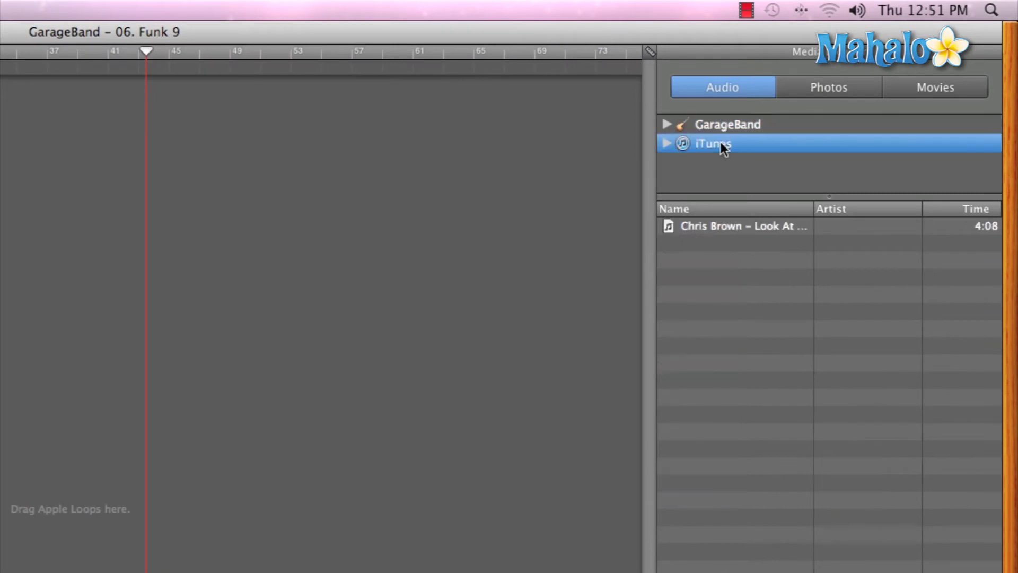
mouse_move(838, 91)
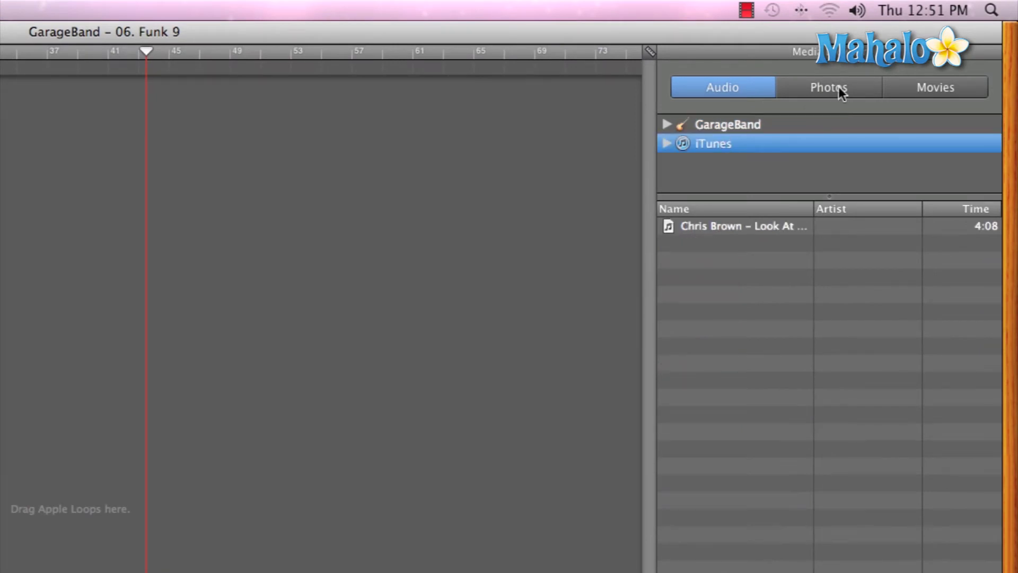
left_click(828, 87)
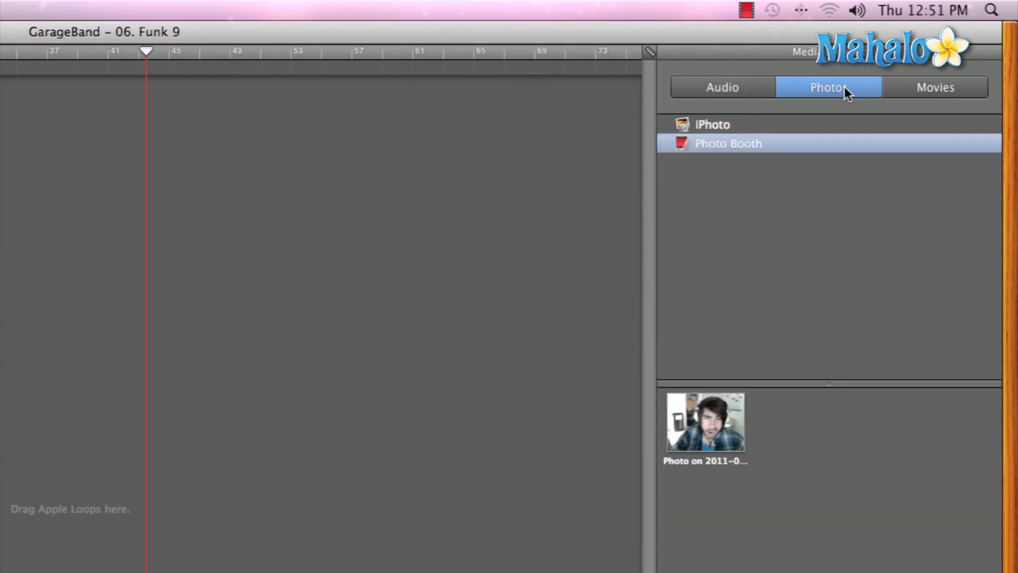
mouse_move(869, 93)
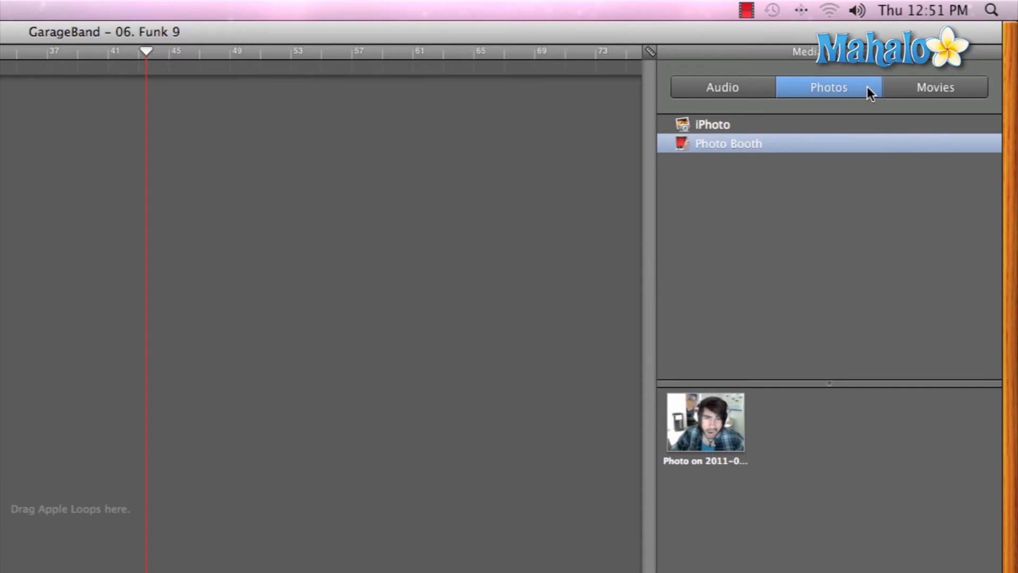
left_click(934, 86)
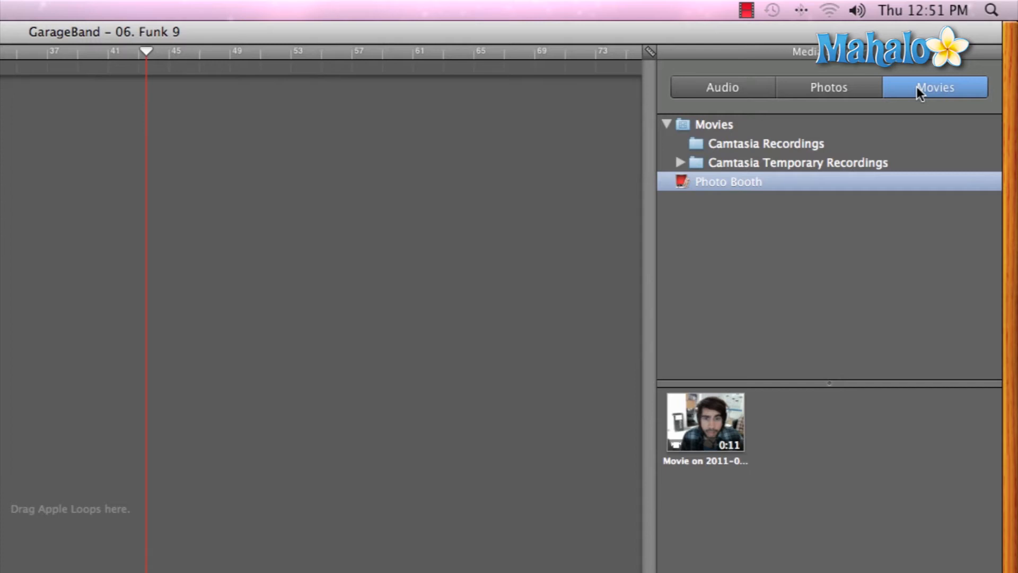
mouse_move(793, 95)
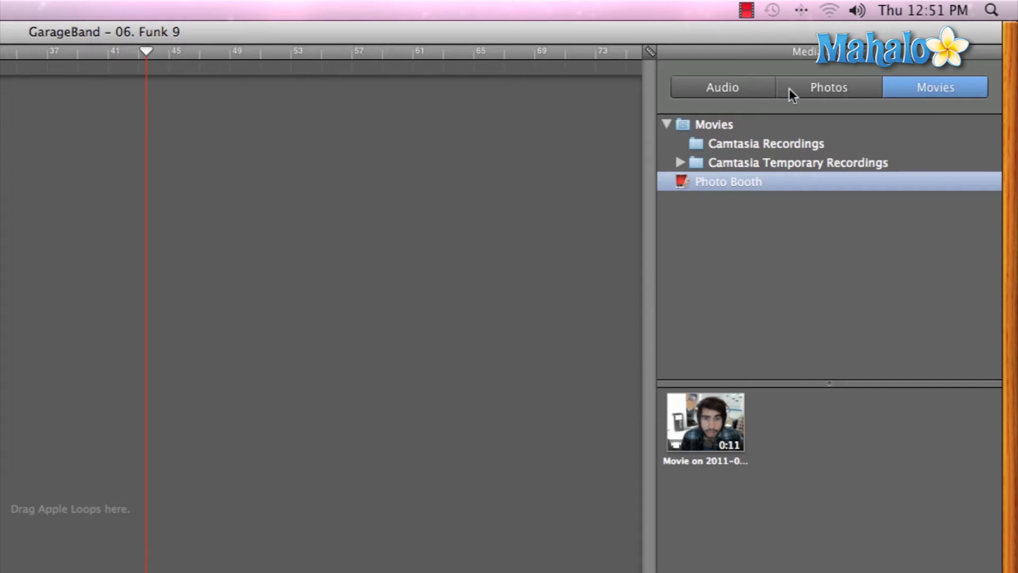
left_click(722, 87)
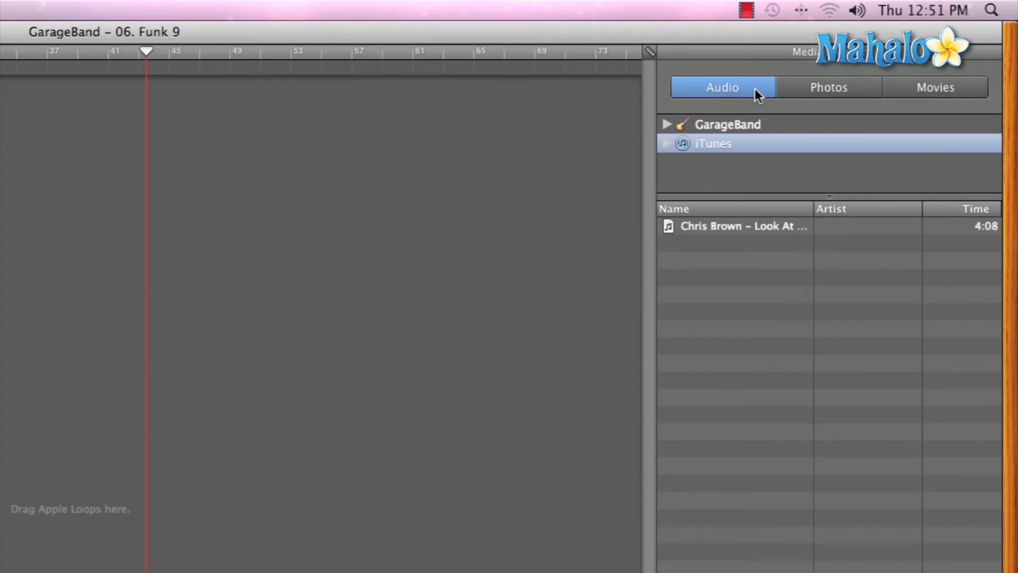
mouse_move(747, 232)
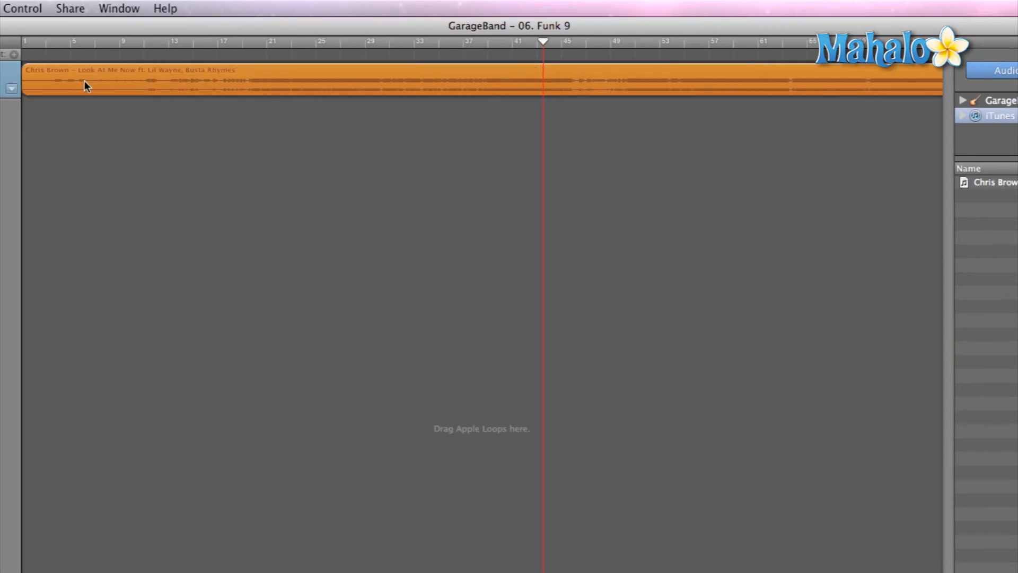
mouse_move(421, 49)
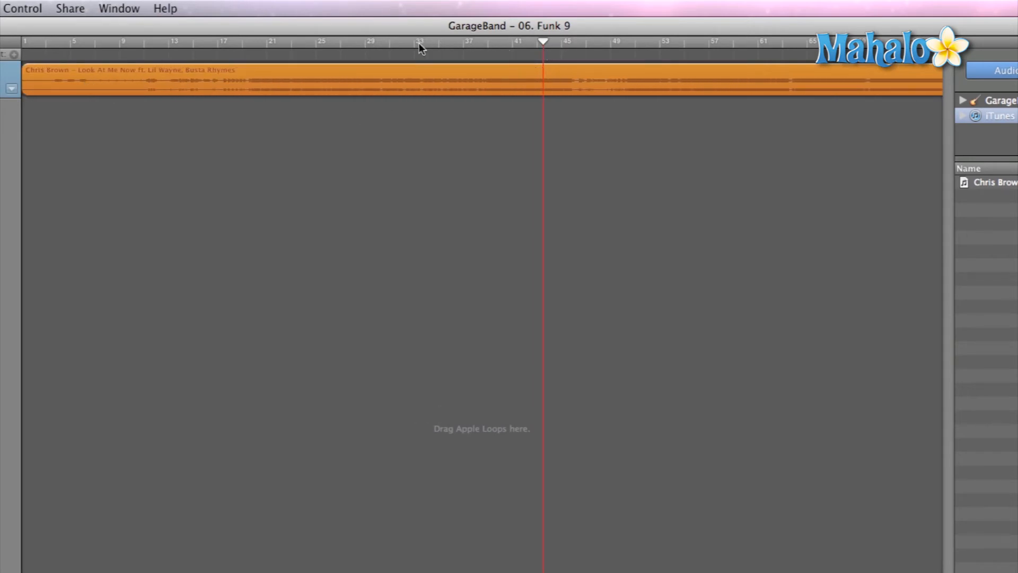
- Reposition the playhead along the ruler within the newly added iTunes audio region
left_click(407, 43)
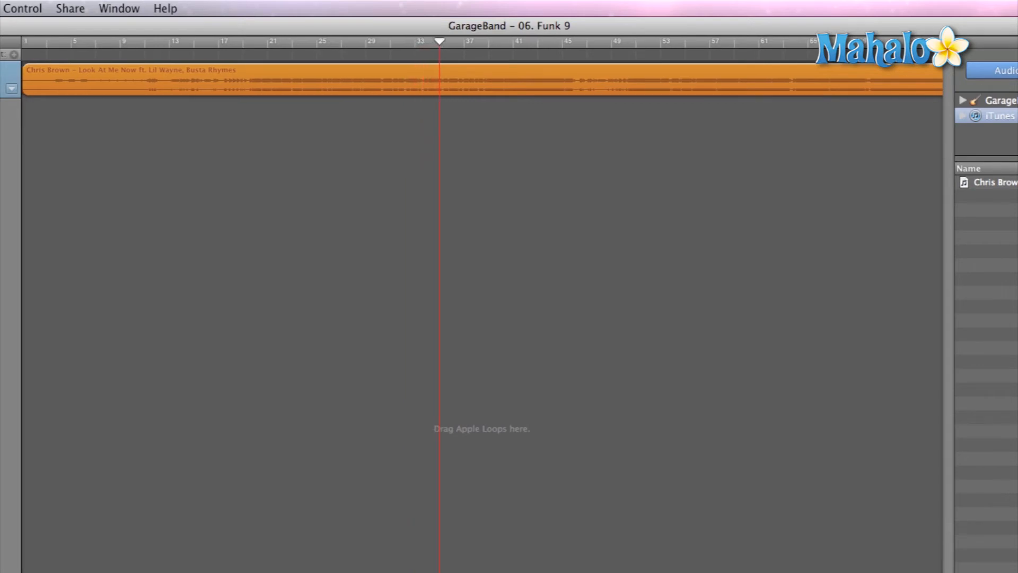
left_click(451, 42)
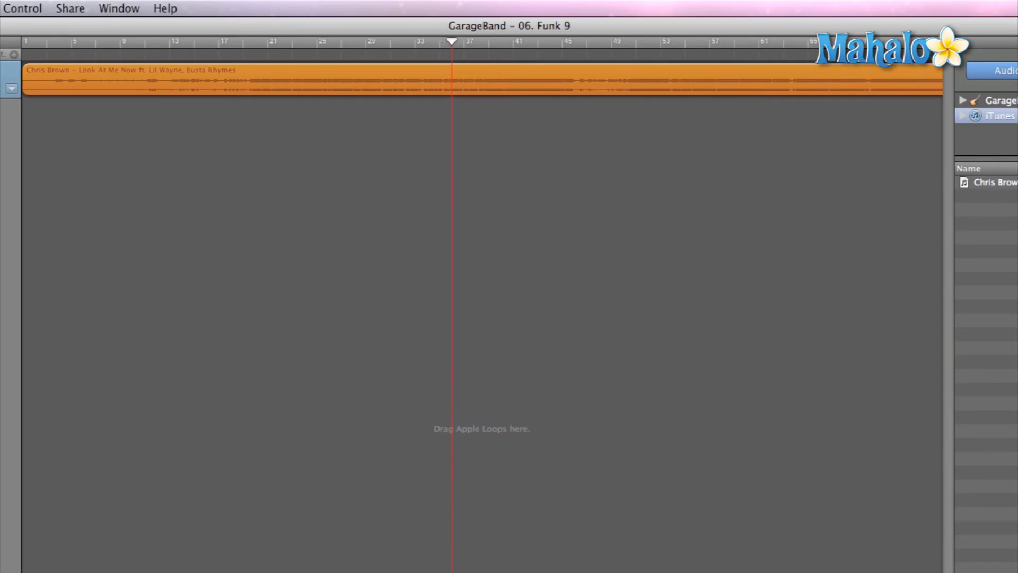